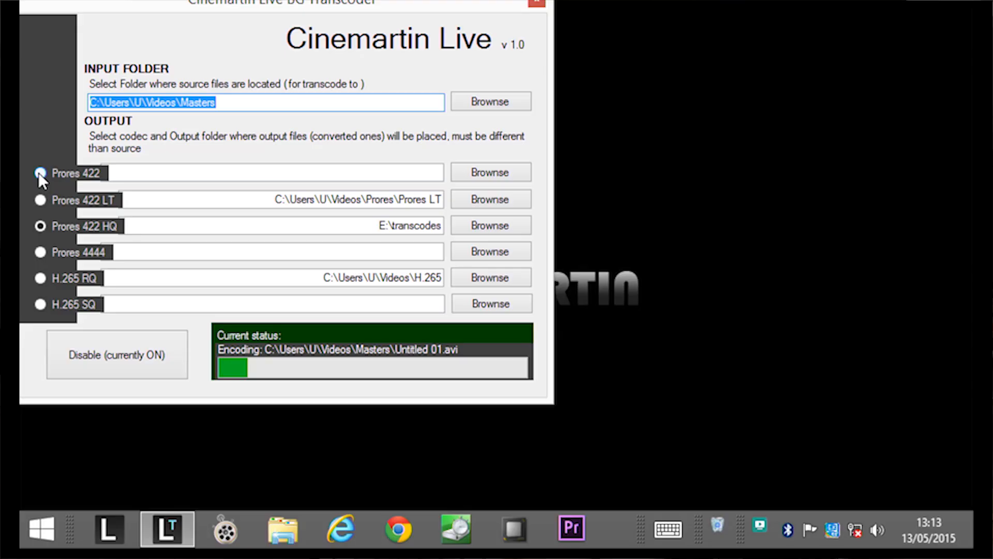
pyautogui.click(40, 226)
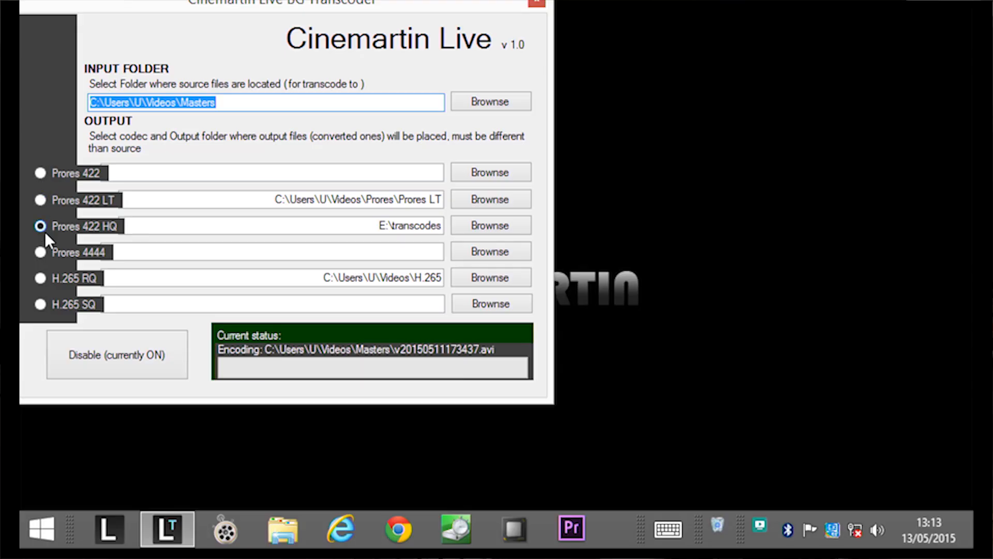